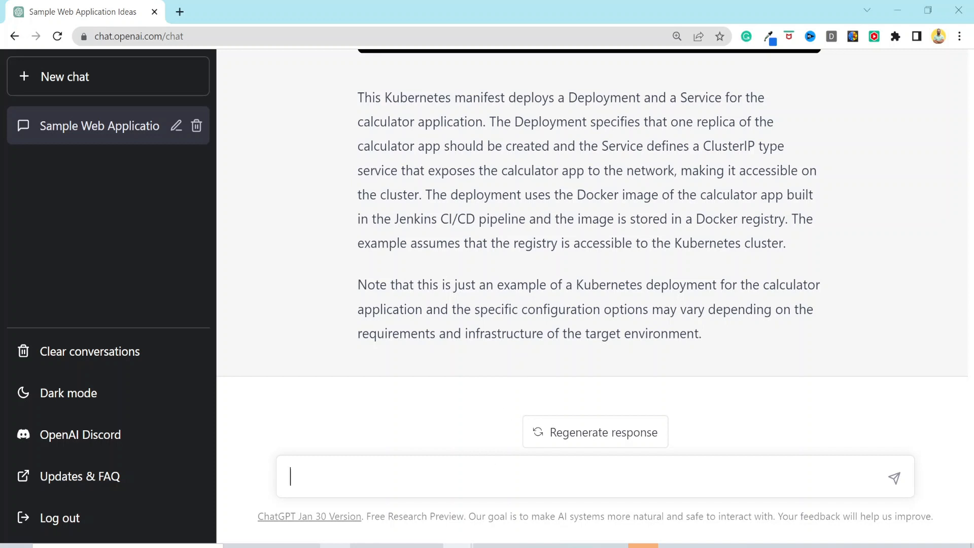
# Ask ChatGPT to regenerate the calculator app's Jenkins pipeline code and review the new Jenkinsfile
pyautogui.write('regenerate the pipeline code for')
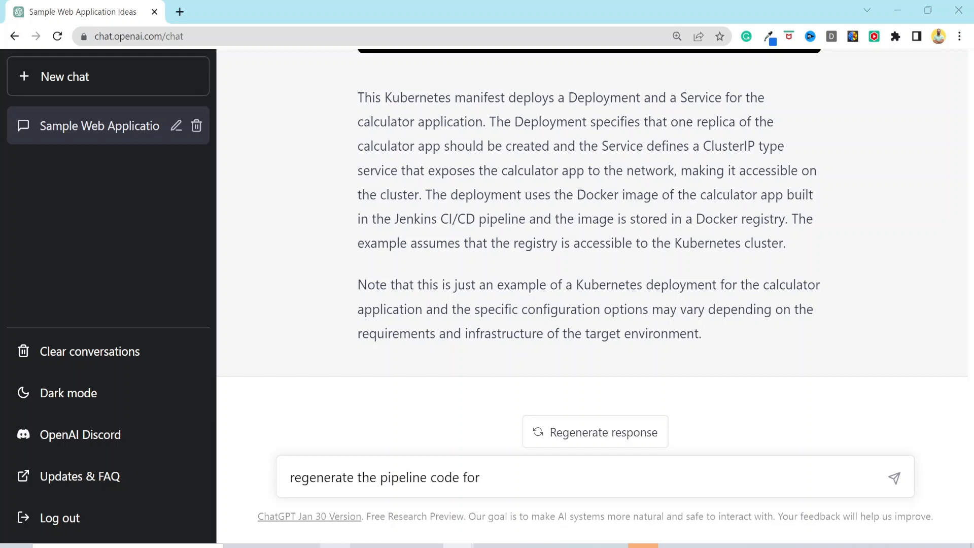
pyautogui.click(893, 476)
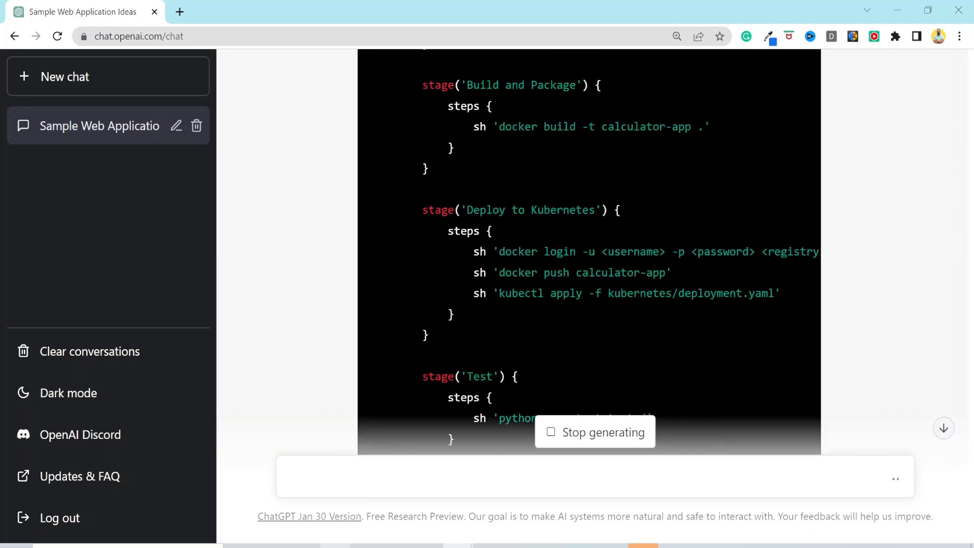
pyautogui.doubleClick(722, 293)
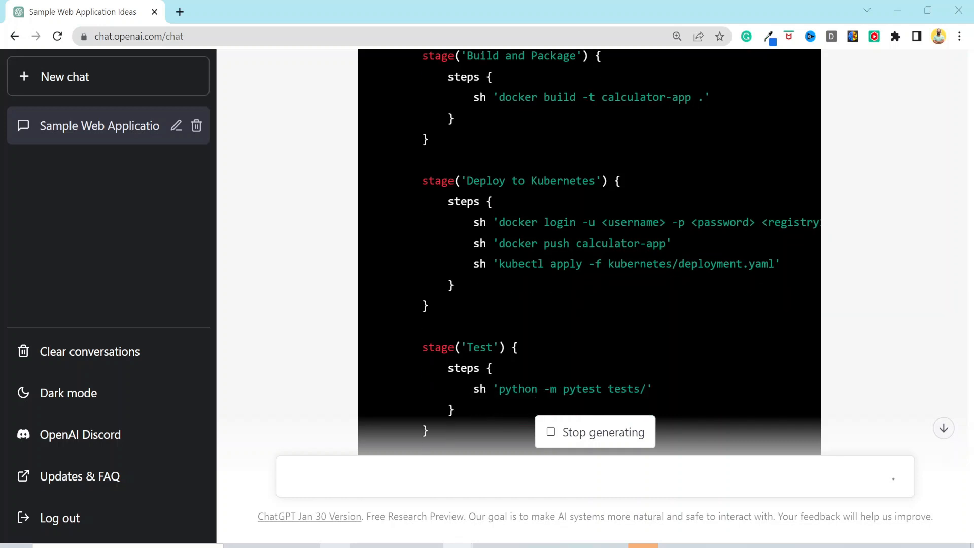
pyautogui.scroll(-3)
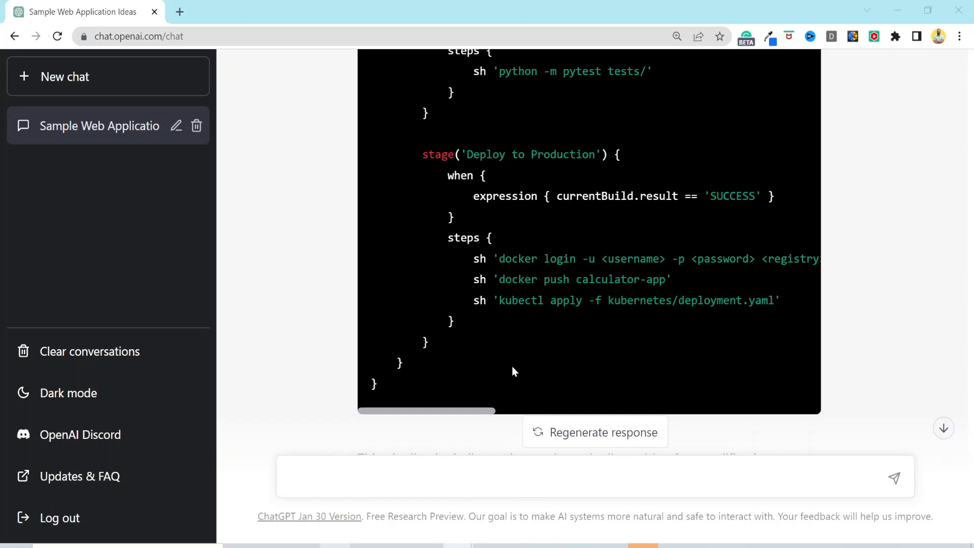
# Request Terraform code provisioning an AWS instance and security group for the calculator app
pyautogui.write('generate terr')
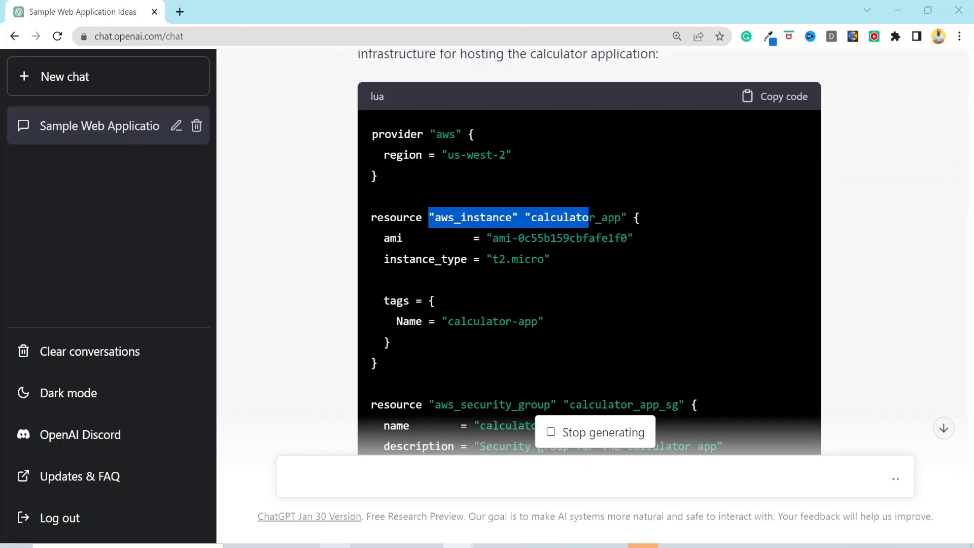
pyautogui.scroll(-3)
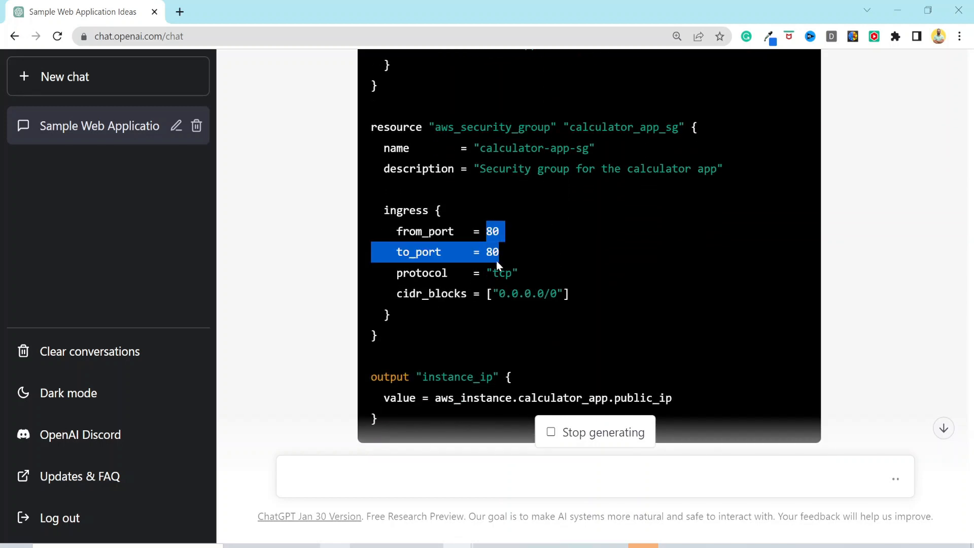
pyautogui.moveTo(578, 280)
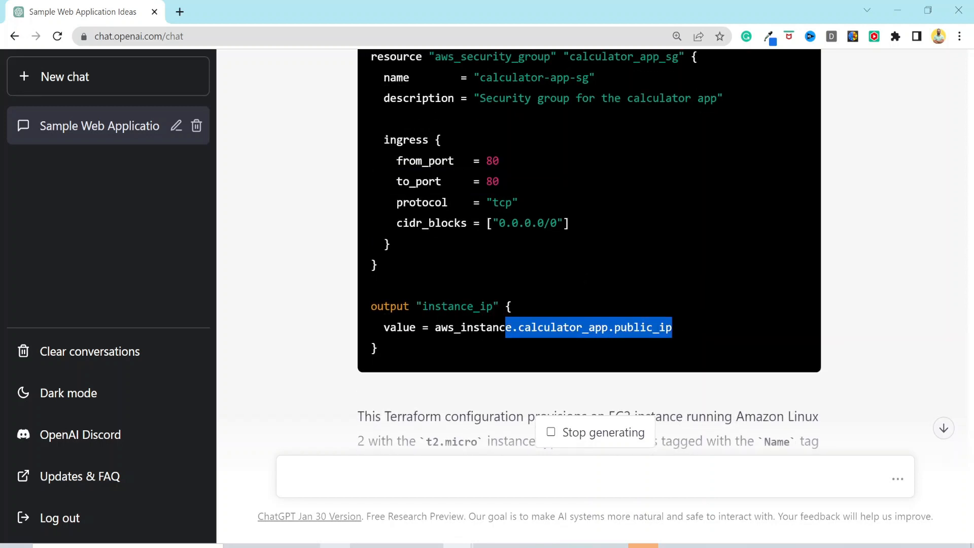
# Request a variables file so the Terraform uses region, instance type and app name variables
pyautogui.write('generate variable file')
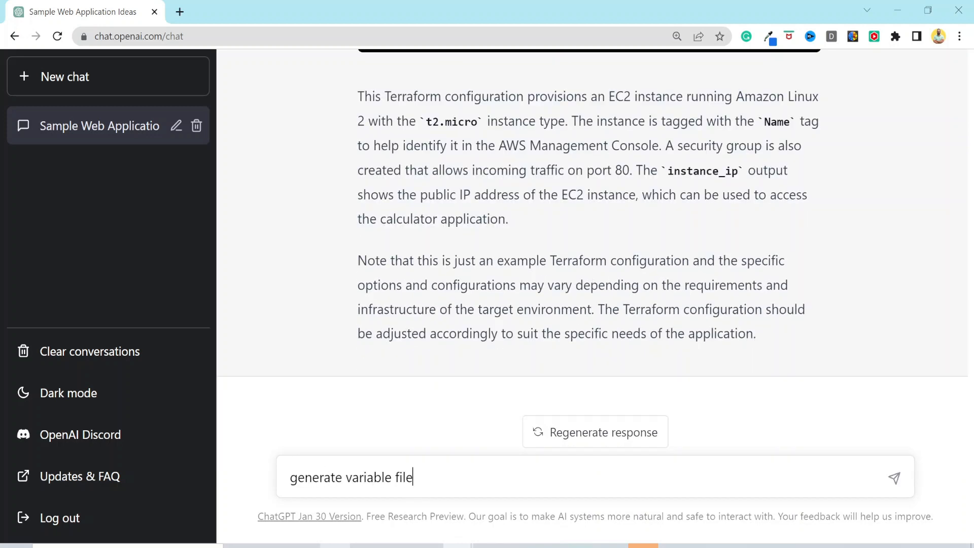
pyautogui.write('as well and use f')
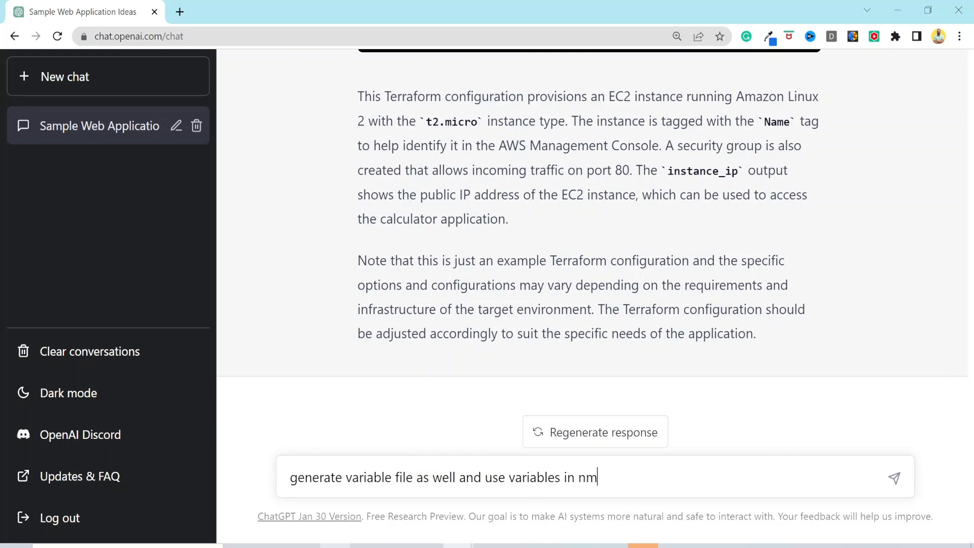
pyautogui.click(894, 477)
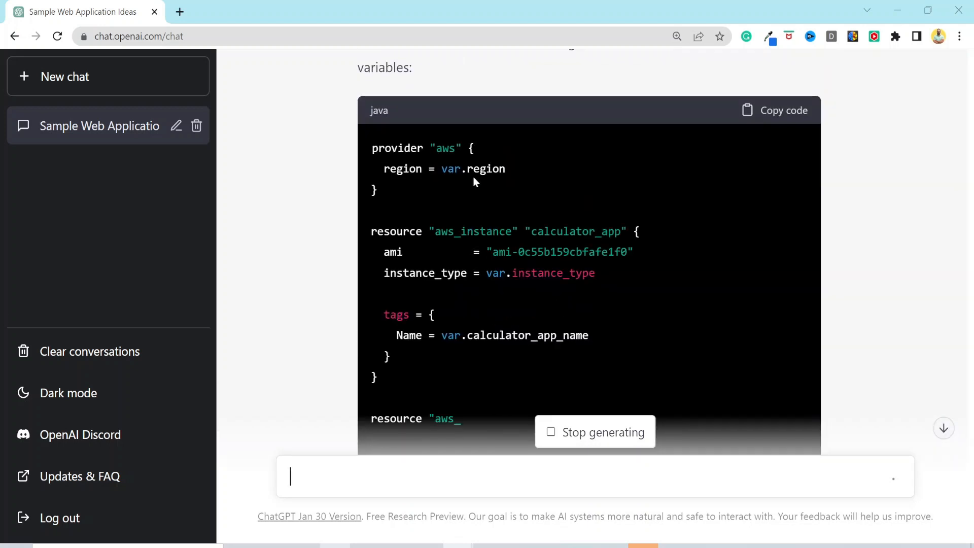
pyautogui.doubleClick(472, 168)
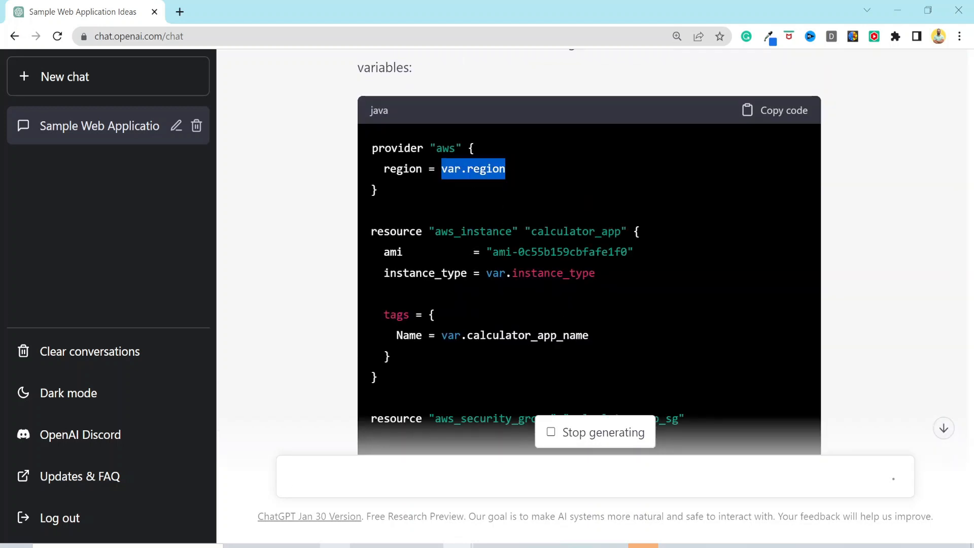
pyautogui.scroll(-3)
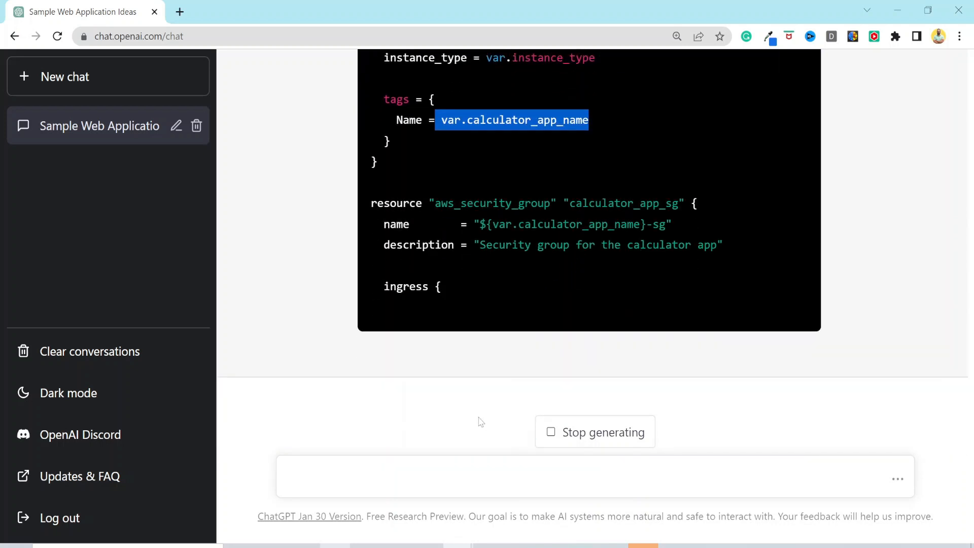
pyautogui.scroll(-3)
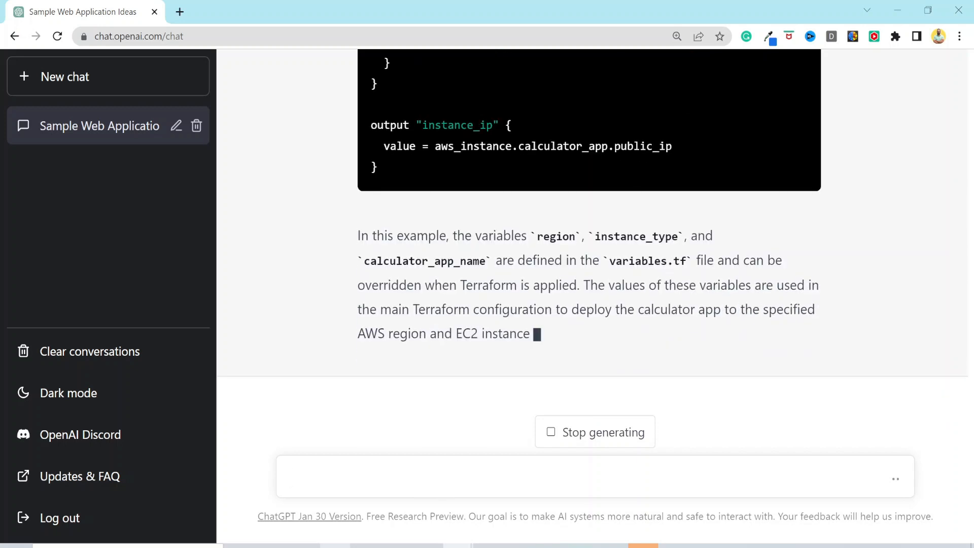
# Request a README for the calculator app's Jenkins pipeline and read through the result
pyautogui.write('generate a readme file for the jen')
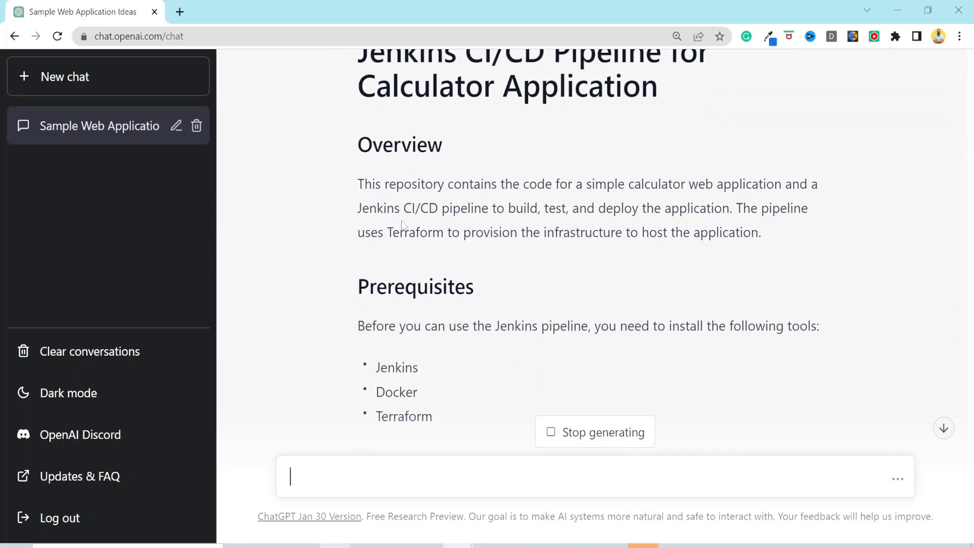
pyautogui.scroll(-3)
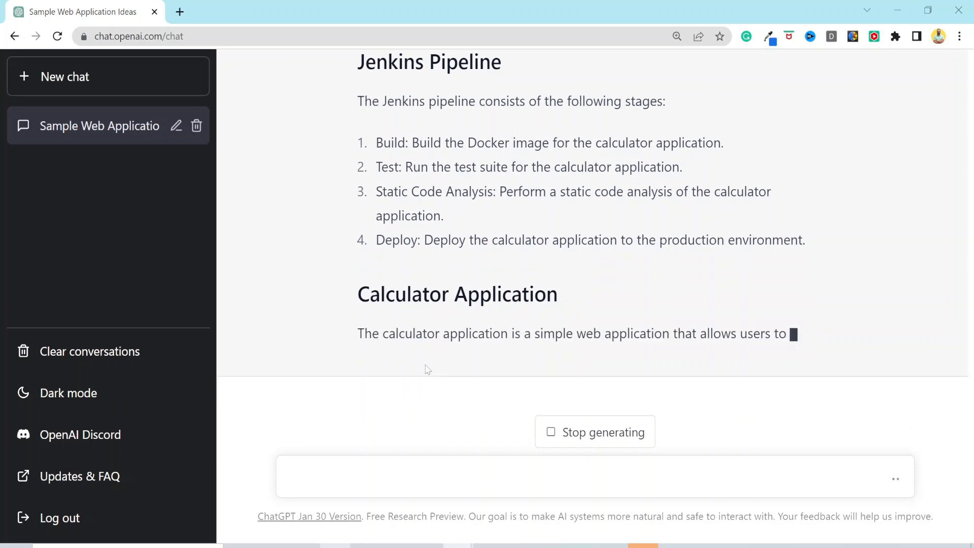
pyautogui.scroll(-3)
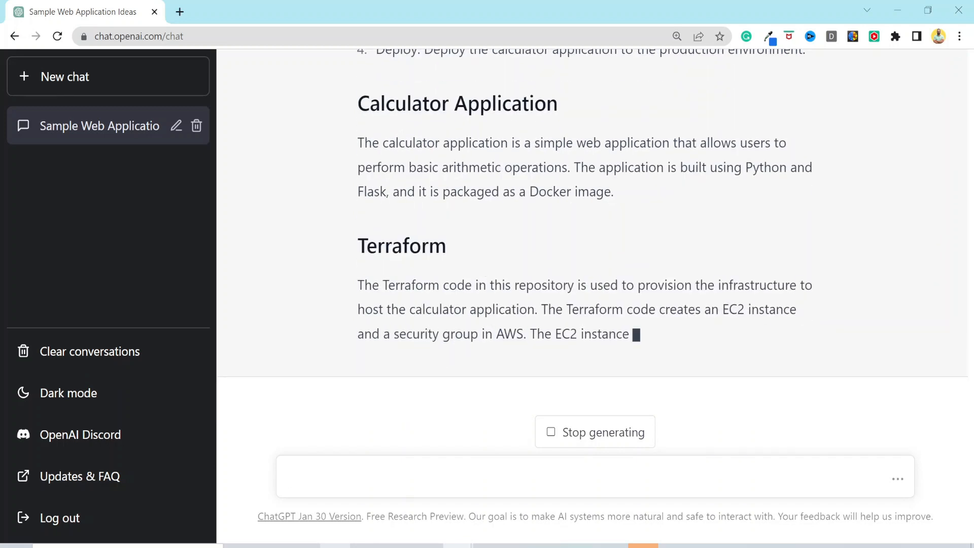
pyautogui.scroll(-3)
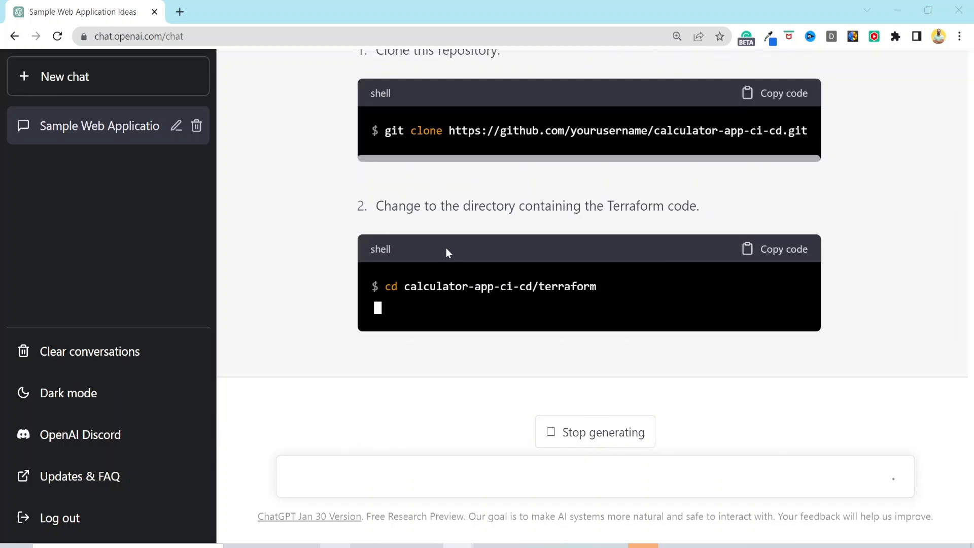
pyautogui.scroll(-3)
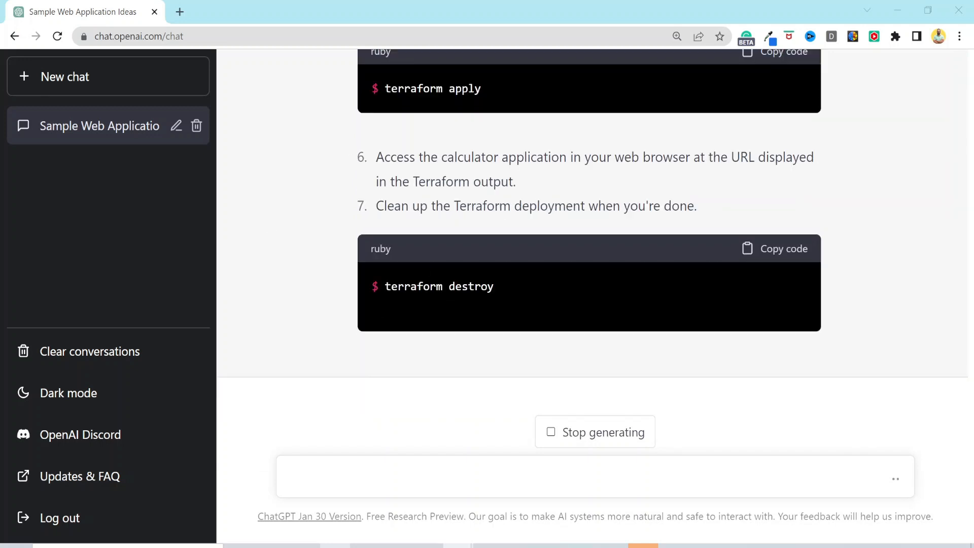
pyautogui.scroll(-3)
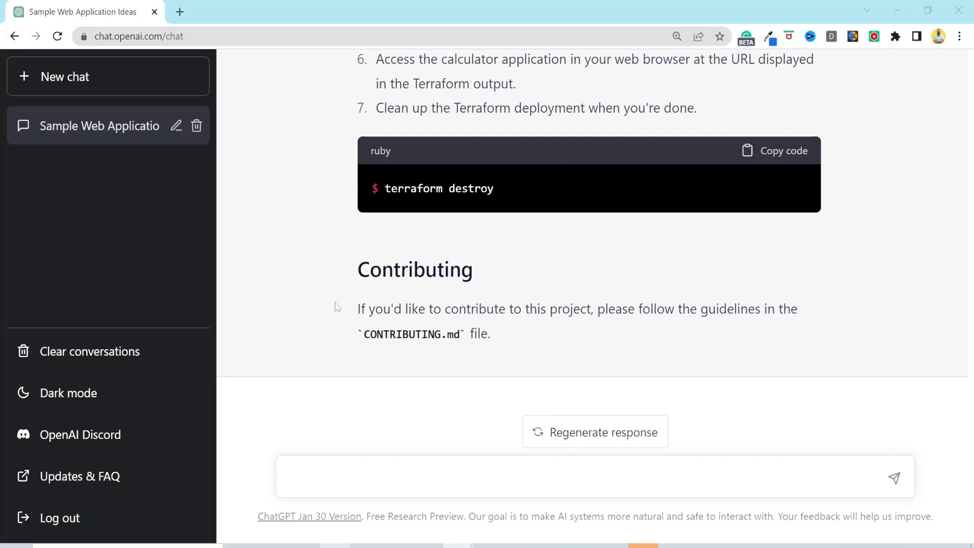
pyautogui.moveTo(503, 334)
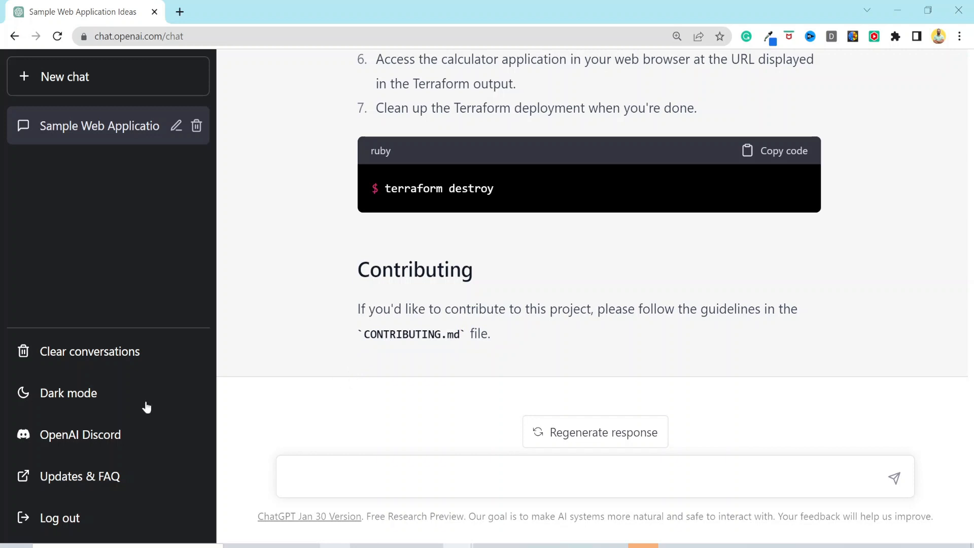
pyautogui.moveTo(99, 338)
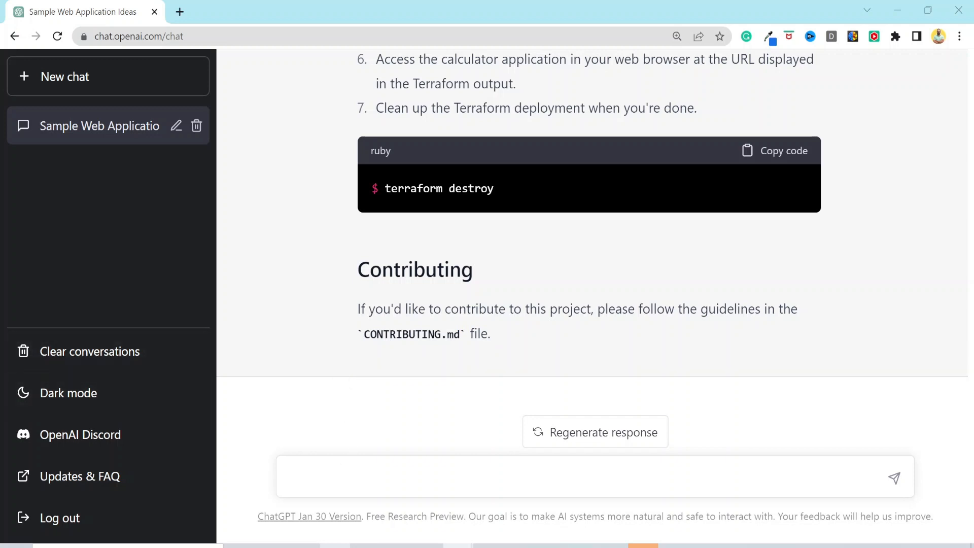
# Start a new chat for the Terraform best practices question
pyautogui.click(66, 76)
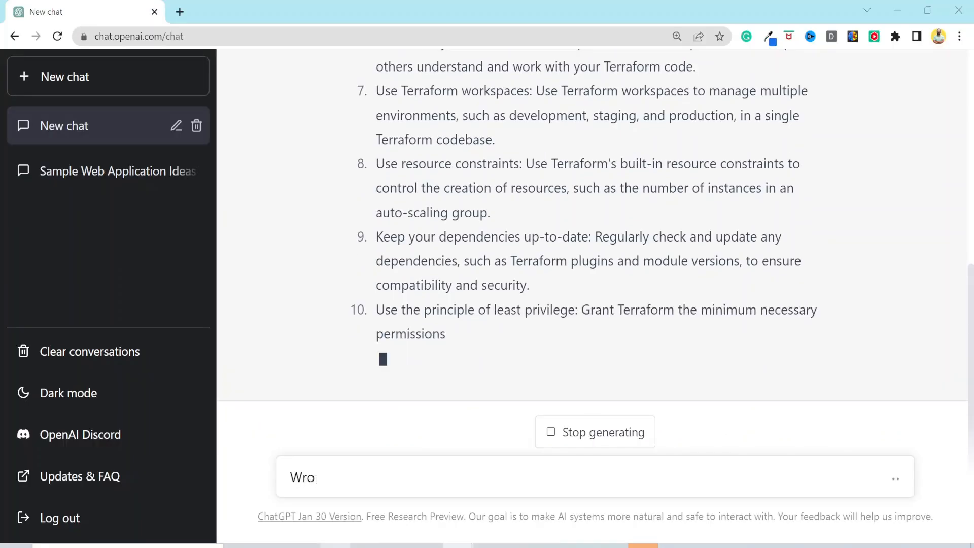
# Request a technical blog post about Terraform best practices
pyautogui.write('Write a technical blog using the above details')
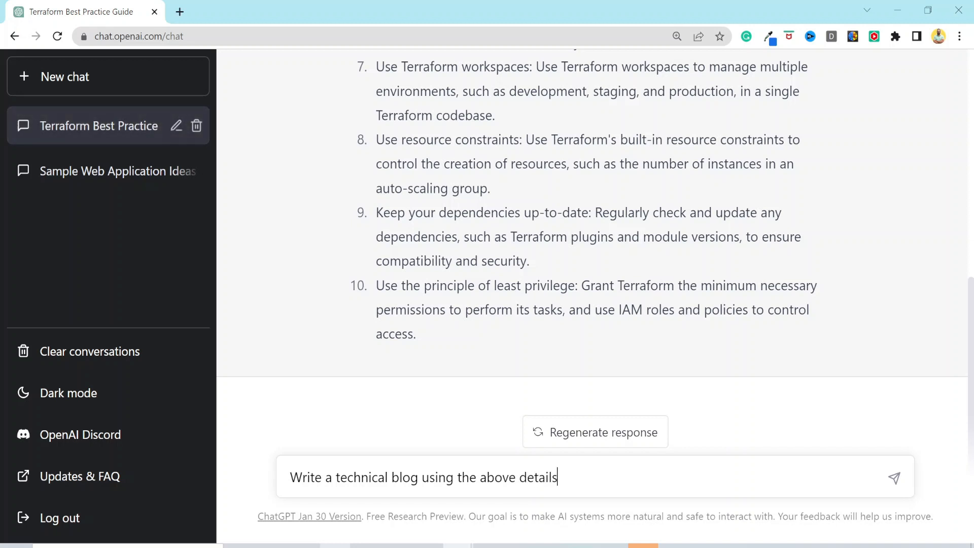
pyautogui.click(893, 476)
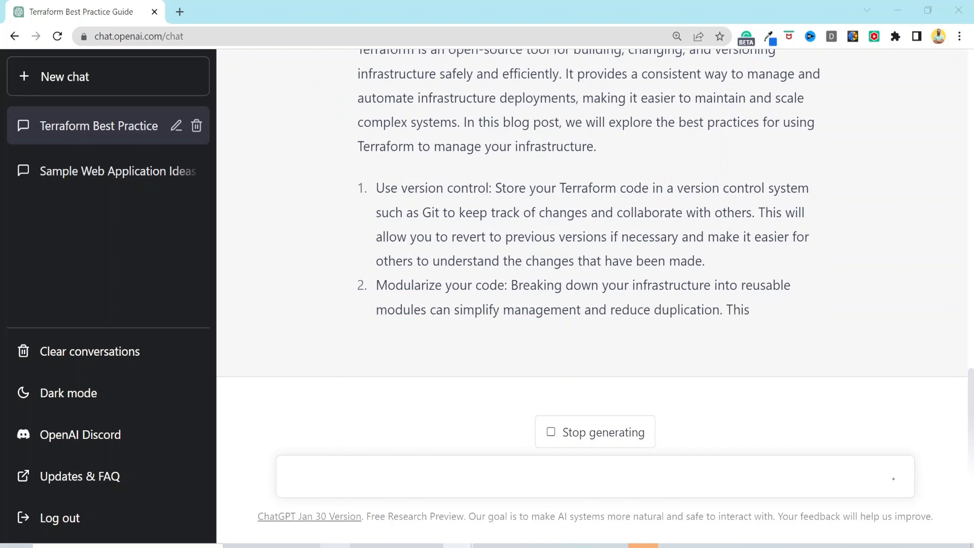
# Ask ChatGPT to explain Docker as if to a 10-year-old
pyautogui.write('explain docker to me')
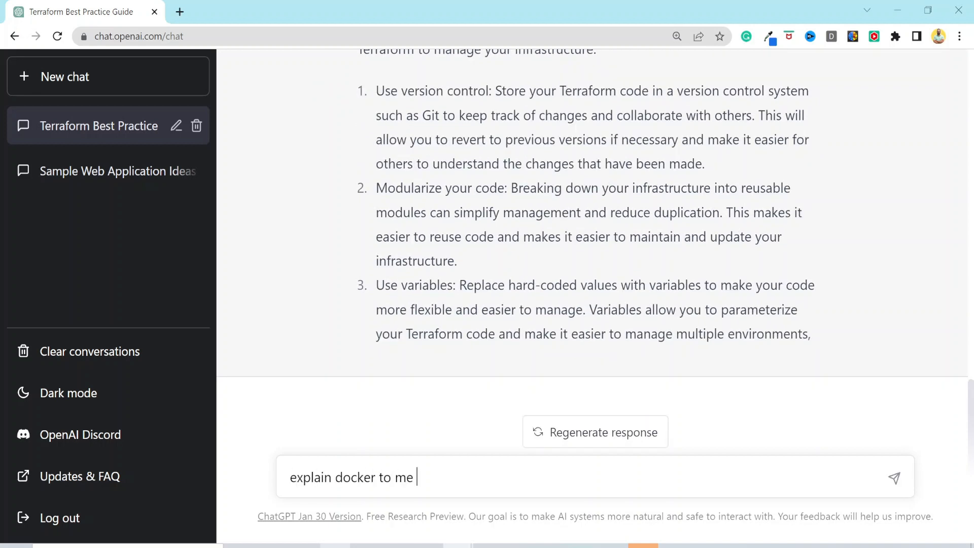
pyautogui.click(893, 476)
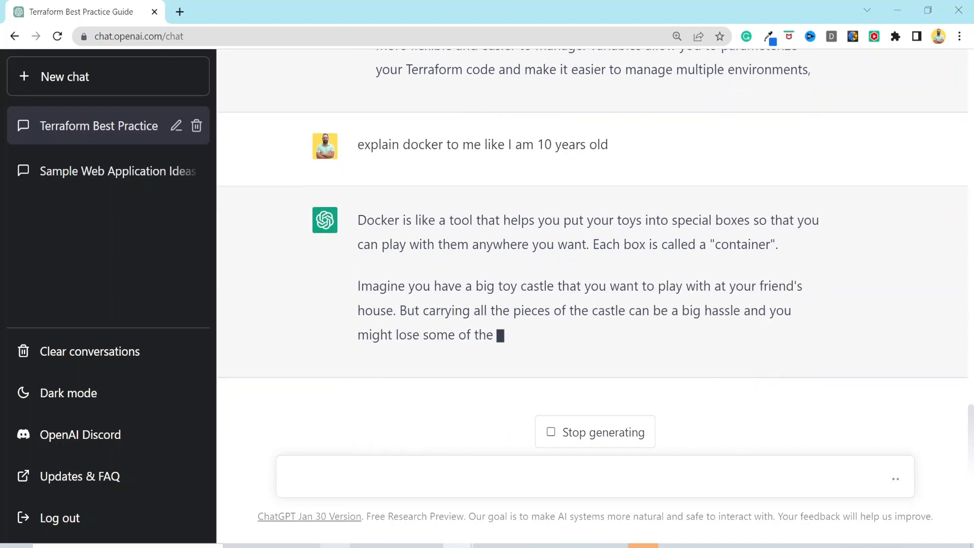
pyautogui.write('generate a s')
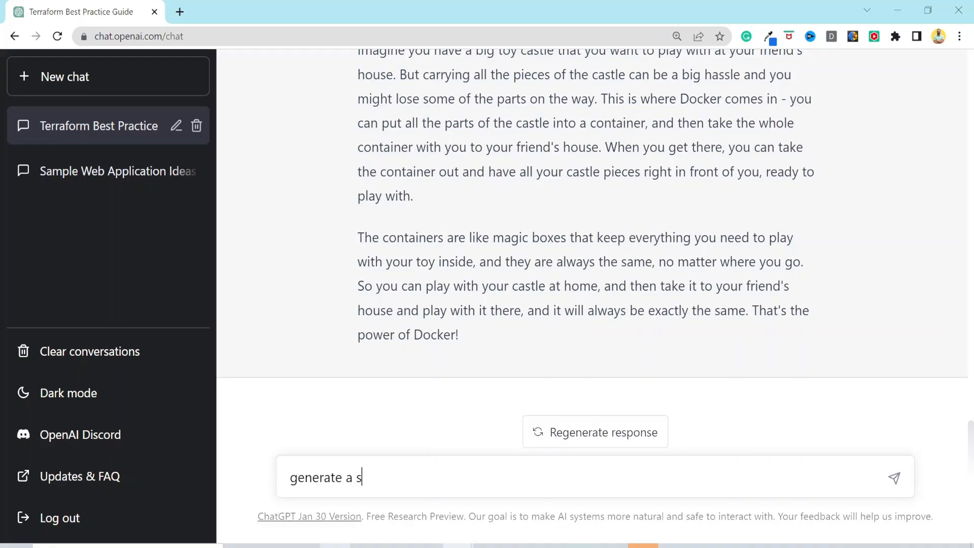
# Request a sample GitLab CI pipeline, then have it rewritten as a Jenkins pipeline
pyautogui.write('ample gitlab ci pip')
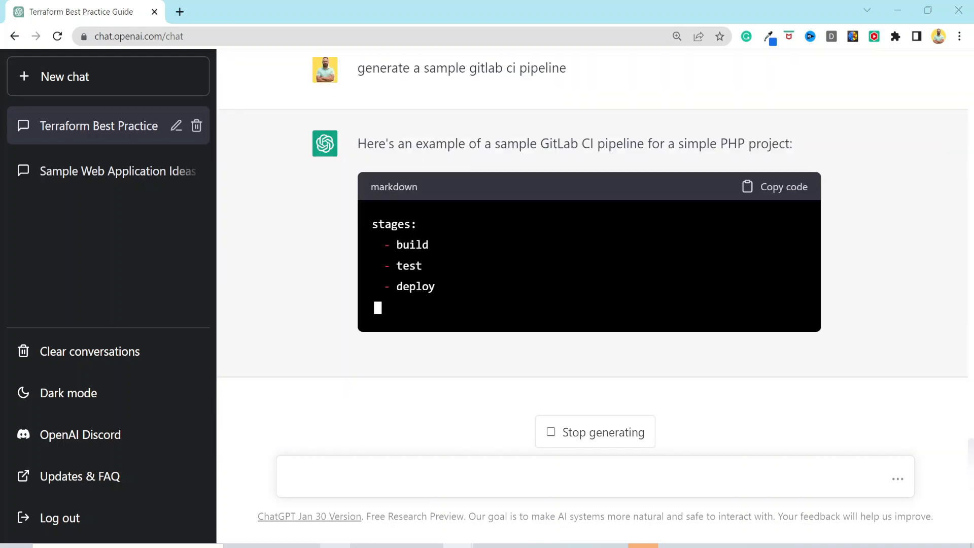
pyautogui.scroll(-3)
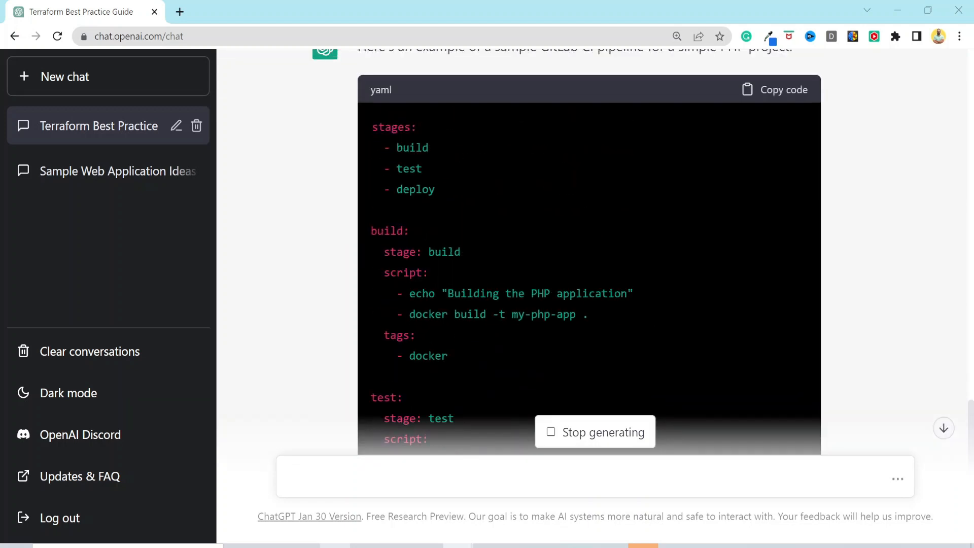
pyautogui.write('rewrite this to jenk')
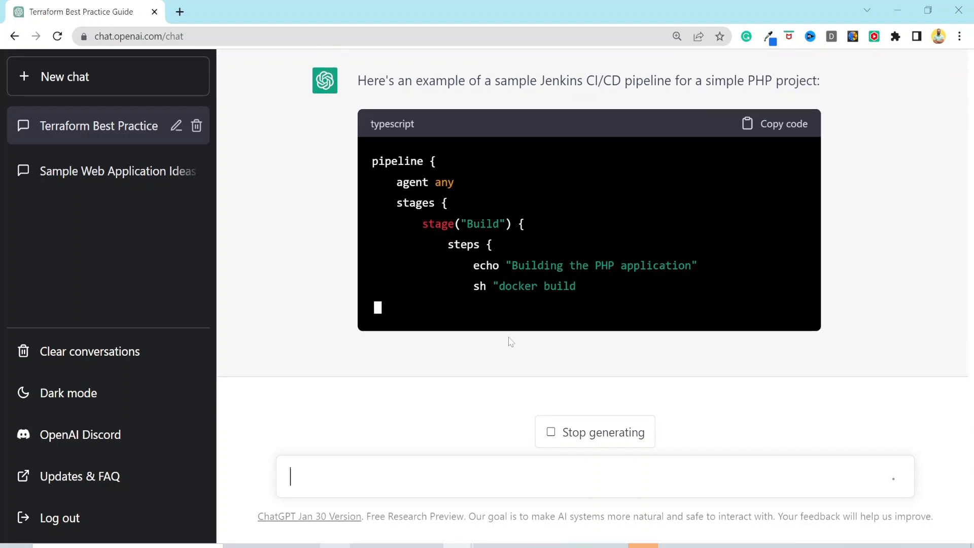
pyautogui.scroll(-3)
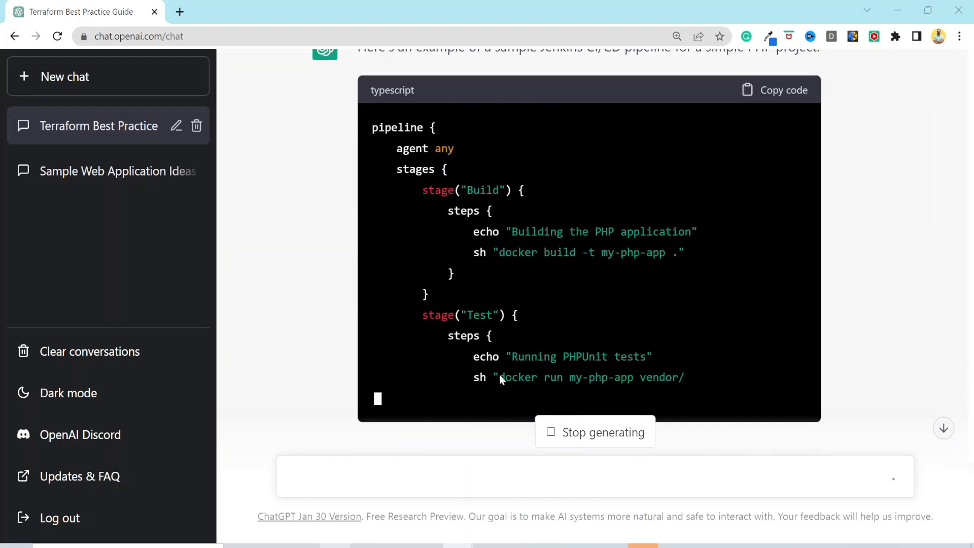
pyautogui.scroll(-3)
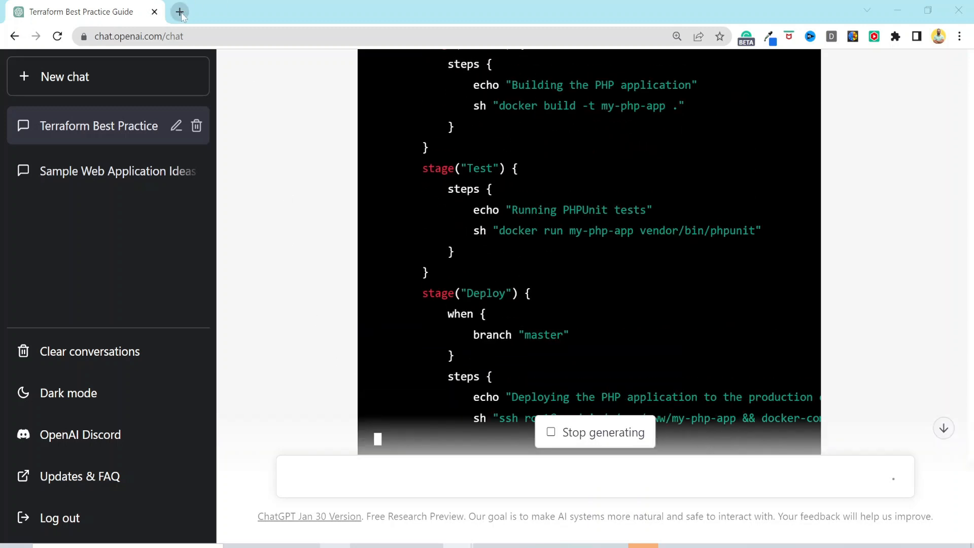
# Open the Atlassian Senior Enterprise Technical Architect - DevOps posting on LinkedIn and select its requirements
pyautogui.click(179, 11)
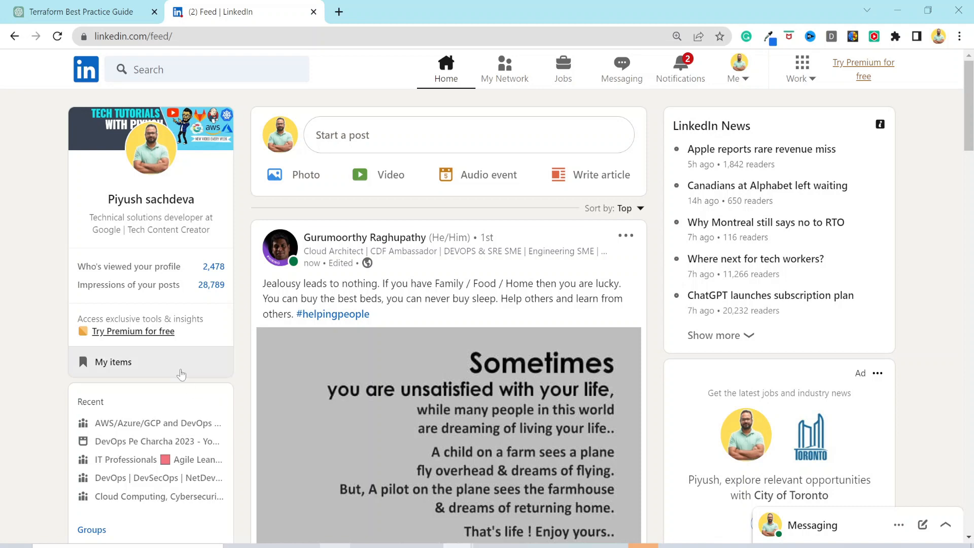
pyautogui.click(562, 68)
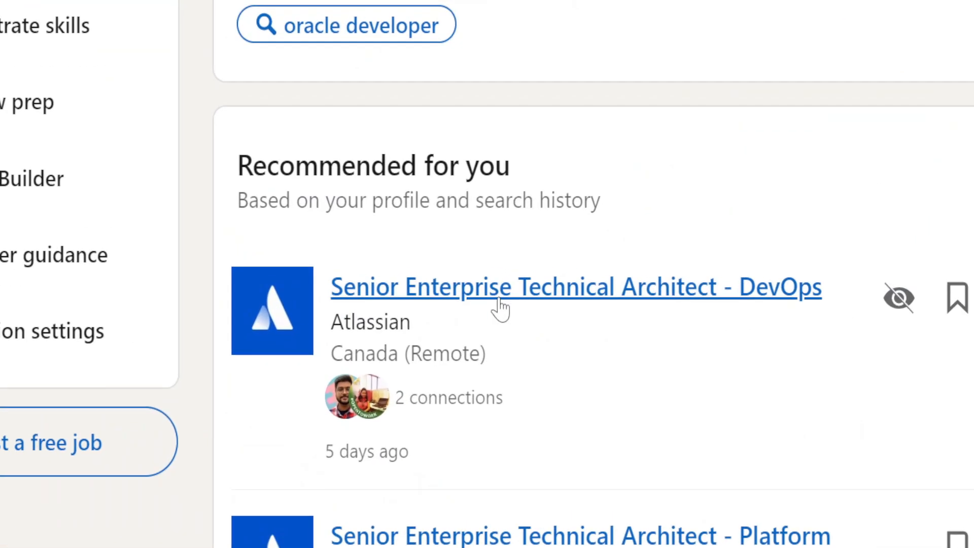
pyautogui.click(575, 286)
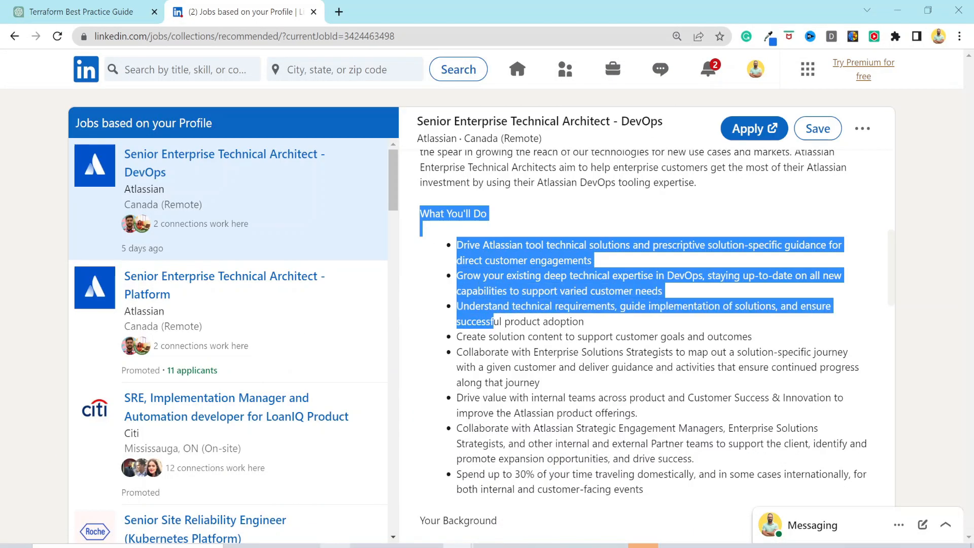
pyautogui.scroll(-3)
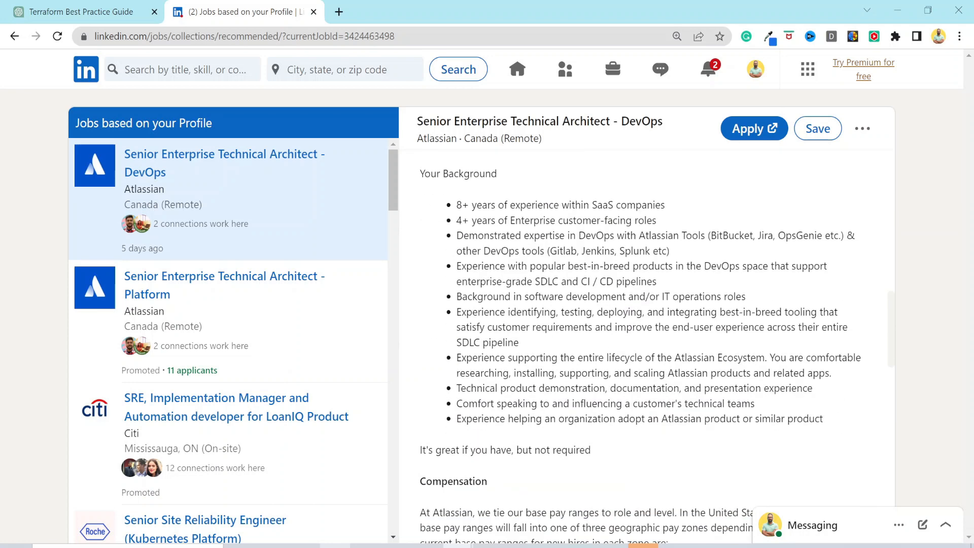
pyautogui.moveTo(420, 174); pyautogui.dragTo(823, 419)
pyautogui.write('rewrite in less')
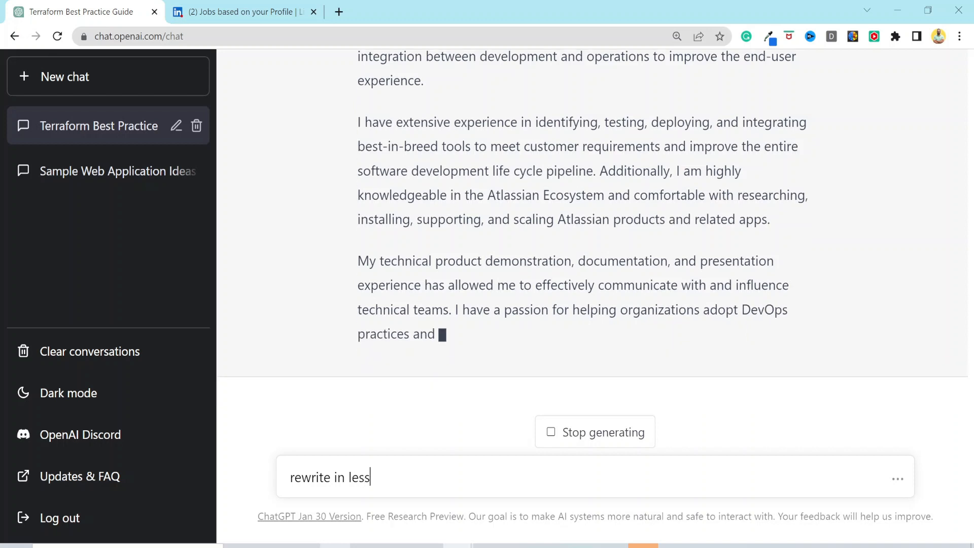
# Ask to rewrite the cover letter in under 100 words using bullet points
pyautogui.write('than 100 words and')
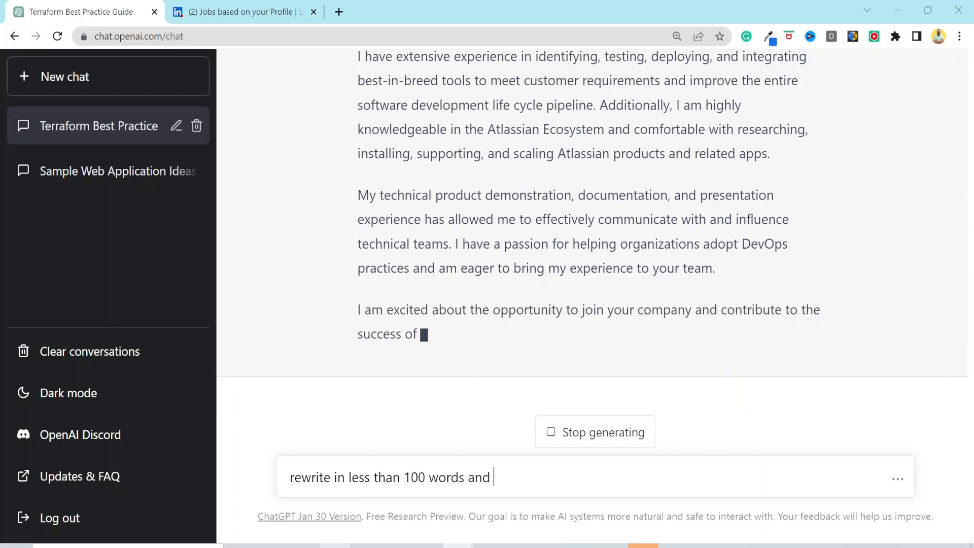
pyautogui.write('use bullte')
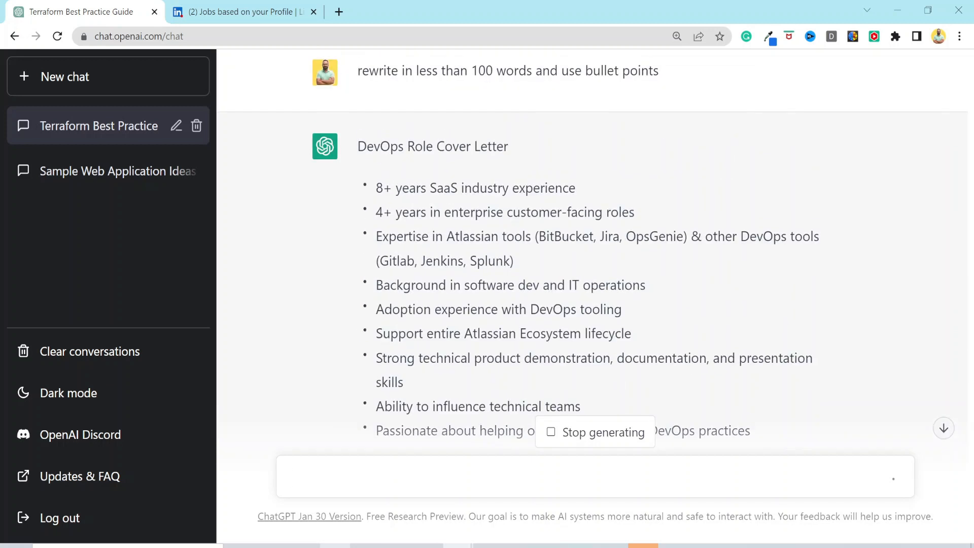
# Request calculator-app dummy test data, then ask to convert it into comma-separated format
pyautogui.write('generate')
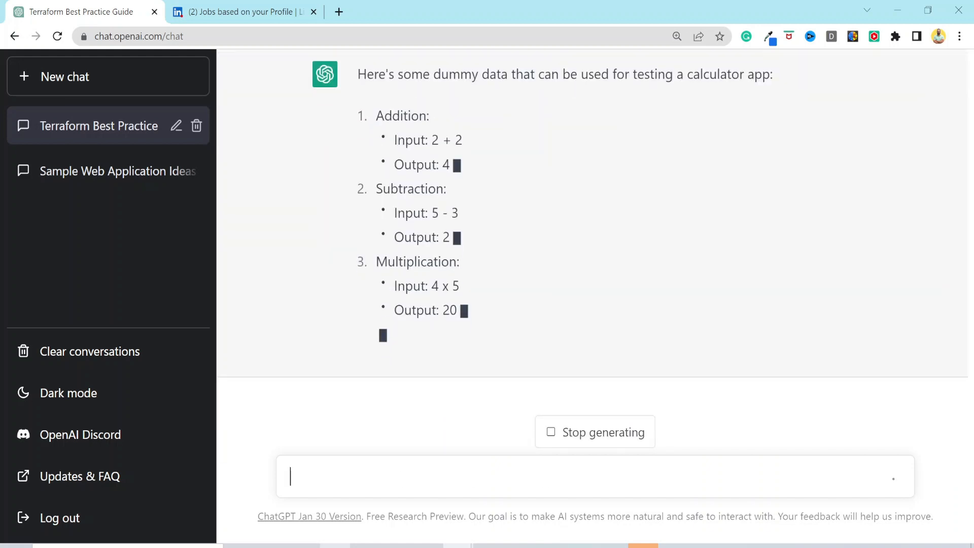
pyautogui.write('convert that into')
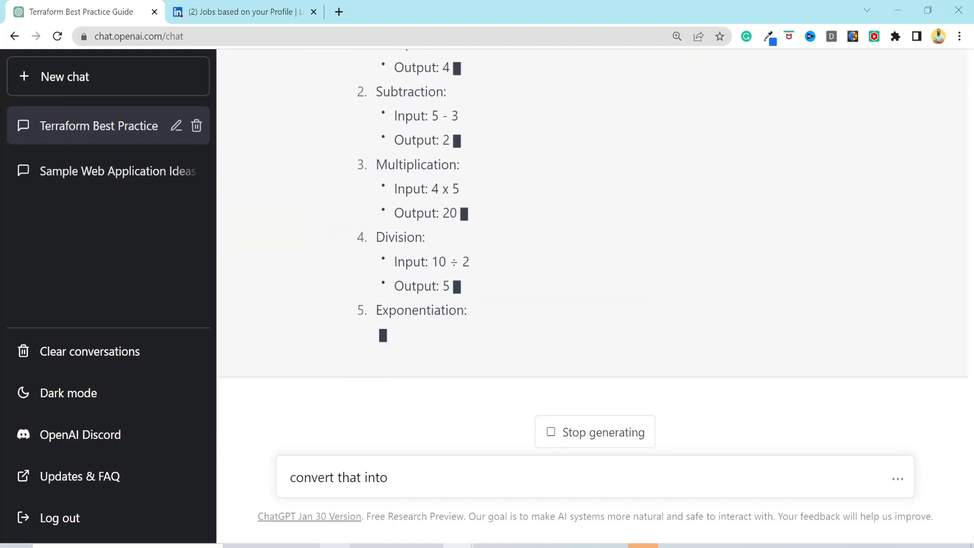
pyautogui.write('comma sepera')
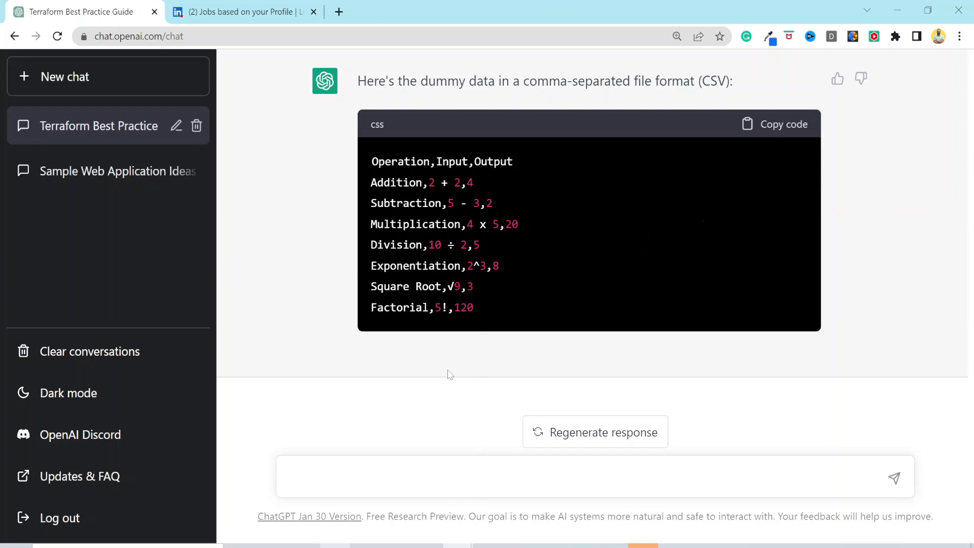
# Ask ChatGPT '9 am est to ist' to get the Indian Standard Time equivalent
pyautogui.click(290, 476)
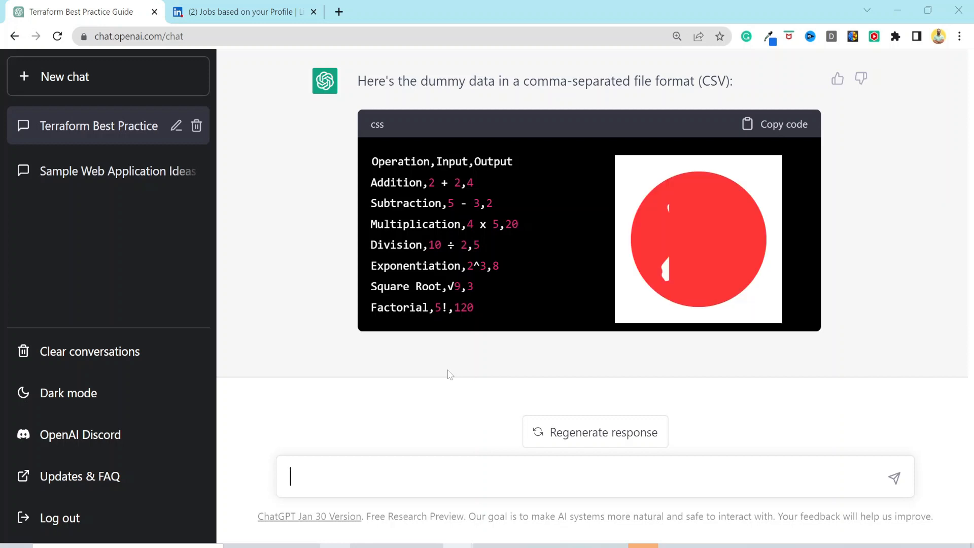
pyautogui.write('9 am est t')
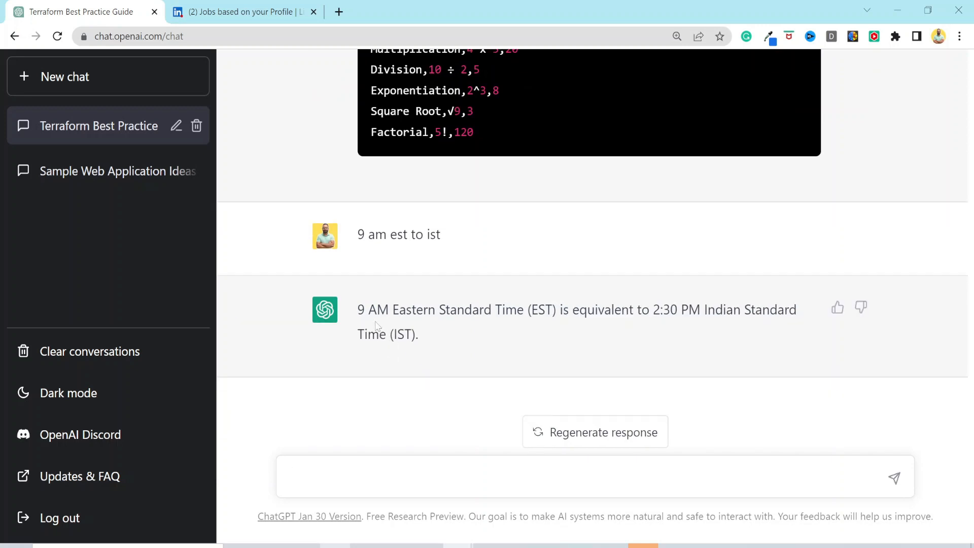
# Select the 2:30 PM answer and search '9 am est to ist' in a new tab
pyautogui.moveTo(359, 309); pyautogui.dragTo(418, 334)
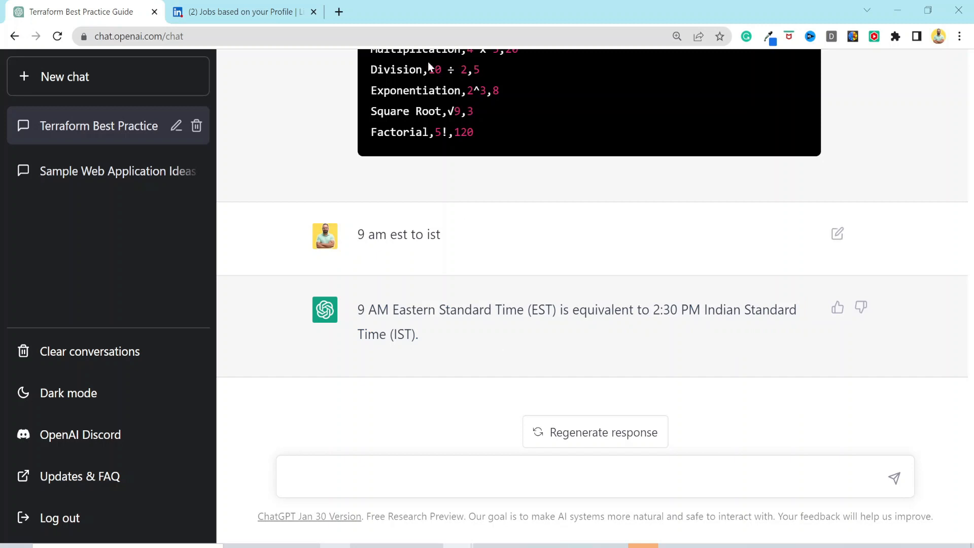
pyautogui.click(339, 12)
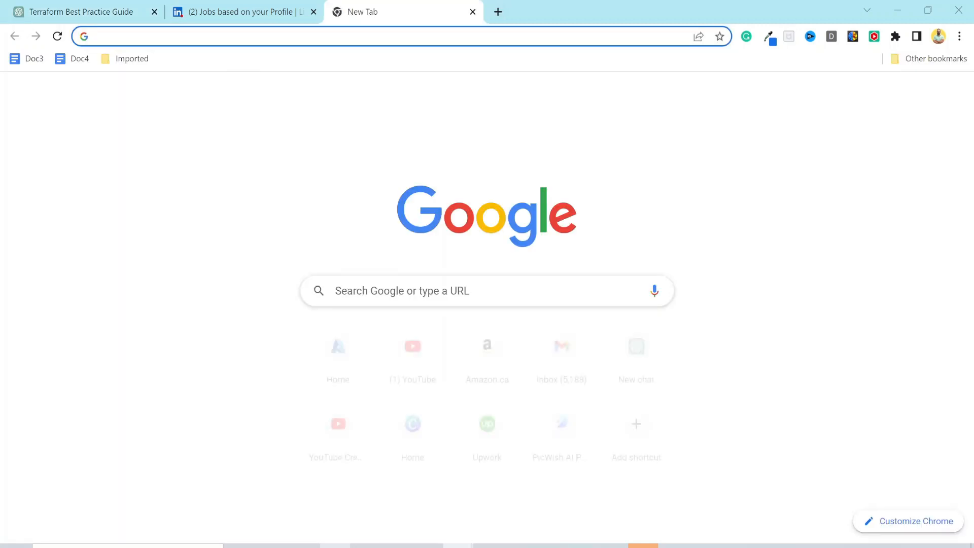
pyautogui.write('9 am est to ist')
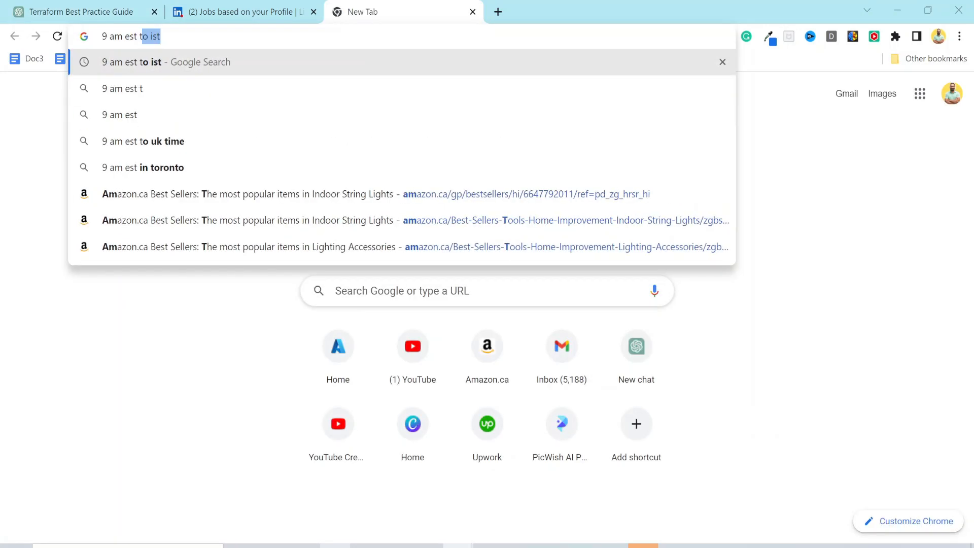